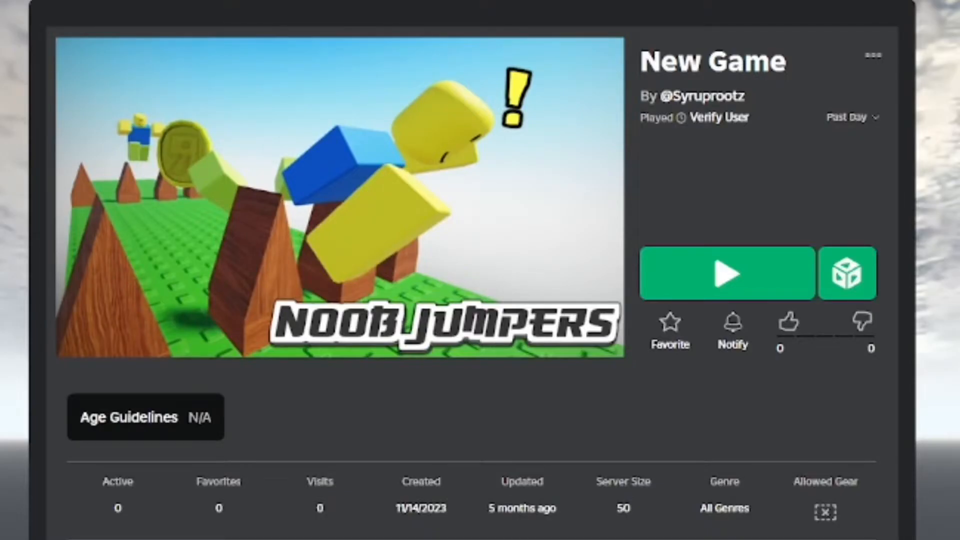
Step: View the New Game experience page showing the finished Noob Jumpers thumbnail
{"action": "left_click", "coordinate": [726, 274]}
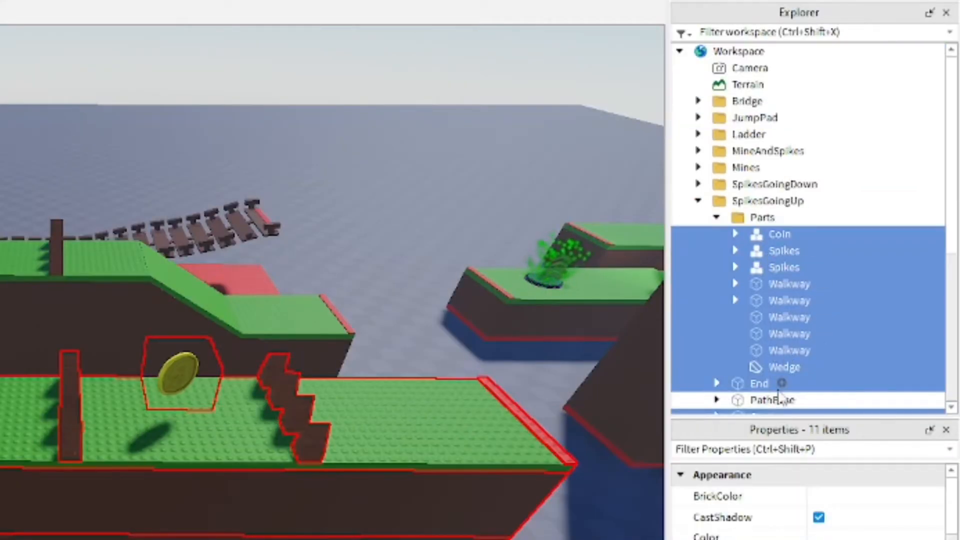
Step: Insert the Noob NPC model from the Toolbox onto the grass platform
{"action": "left_click", "coordinate": [617, 70]}
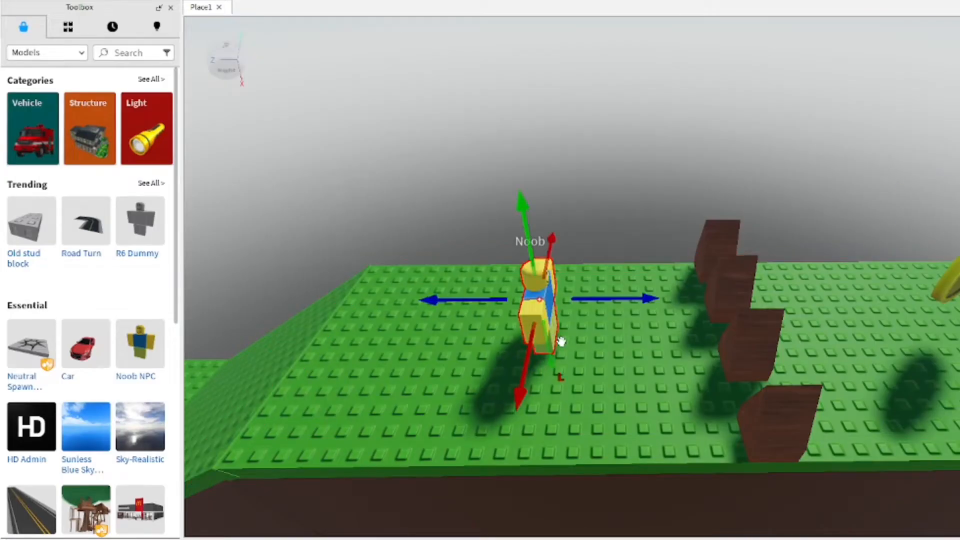
Step: Duplicate the Noob and pose both characters' body parts mid-jump above the spike rows
{"action": "left_click", "coordinate": [72, 8]}
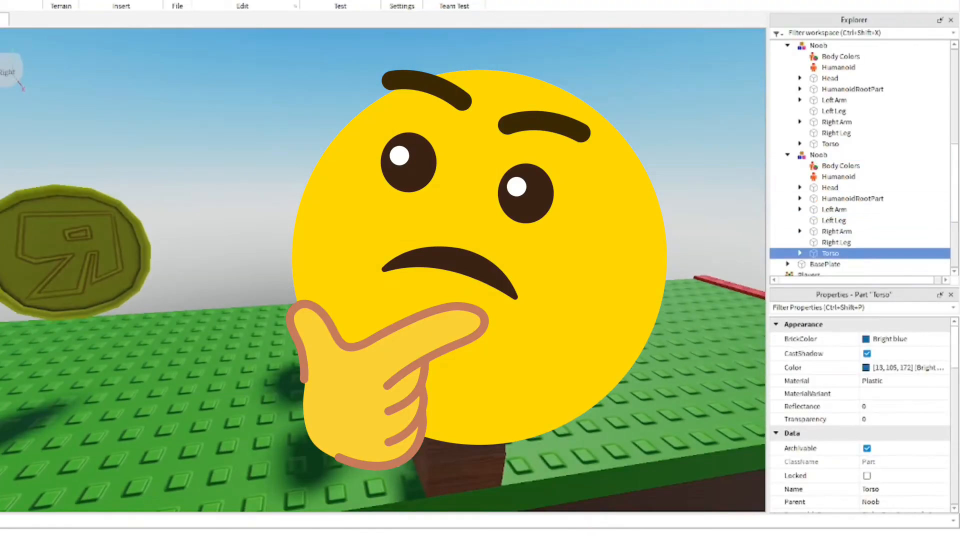
{"action": "left_click", "coordinate": [835, 122]}
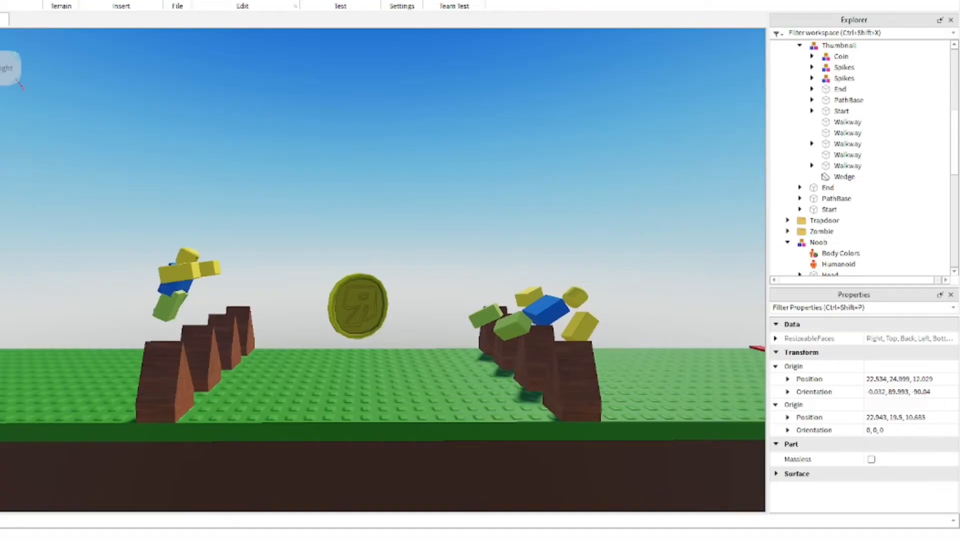
Step: Frame the posed Noobs with the Studio camera and capture the screenshot
{"action": "left_click", "coordinate": [834, 134]}
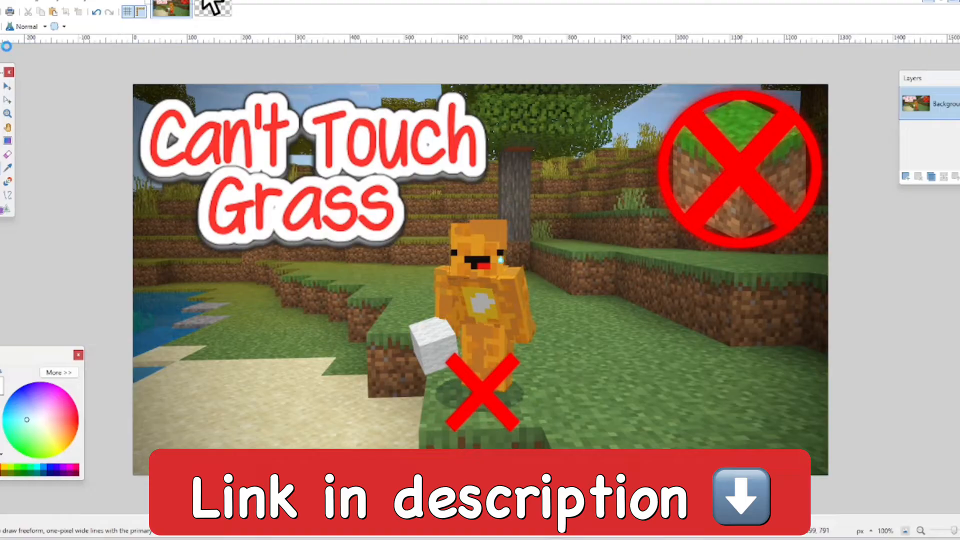
{"action": "left_click", "coordinate": [254, 7]}
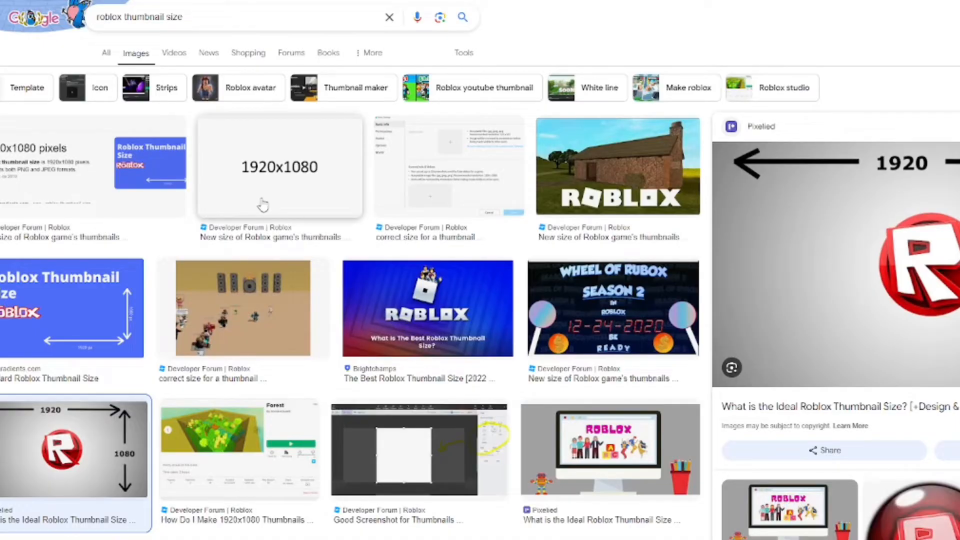
Step: Find the Google Images result confirming Roblox thumbnails are 1920x1080
{"action": "scroll", "scroll_direction": "down", "scroll_amount": 3}
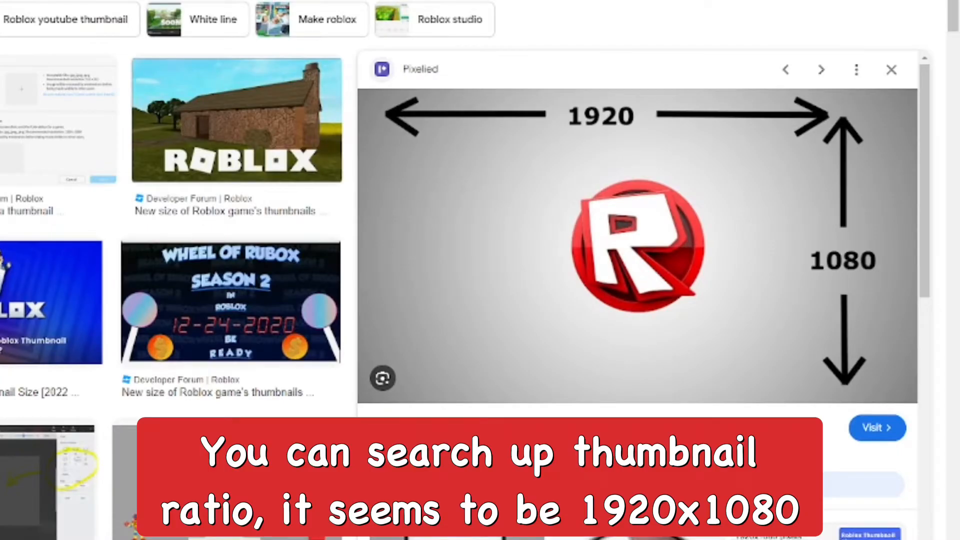
{"action": "left_click", "coordinate": [820, 69]}
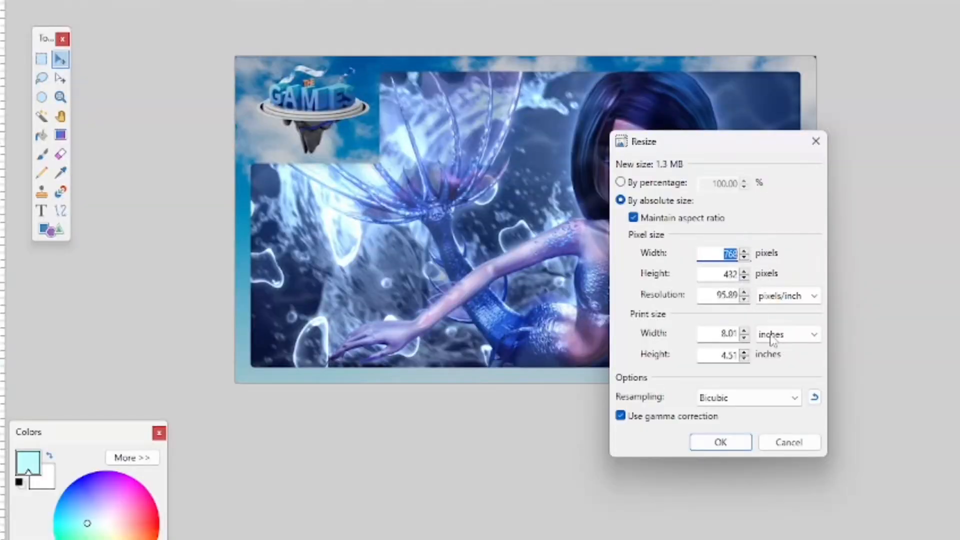
Step: Edit the pixel width in Paint.NET's Resize dialog for the 768x432 image
{"action": "left_click", "coordinate": [720, 442]}
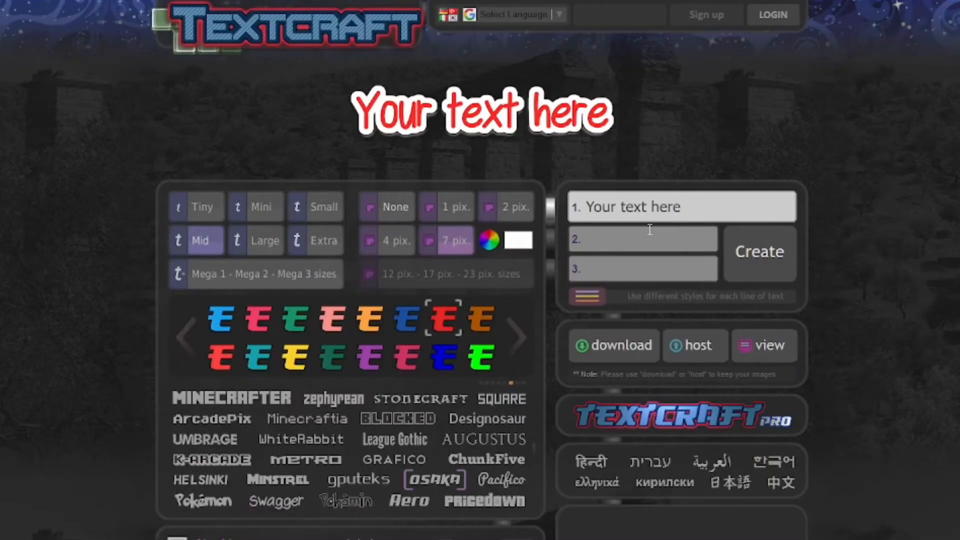
Step: Generate a styled 'Noob Jumpers' title graphic in TextCraft
{"action": "type", "text": "Noob Jumpe"}
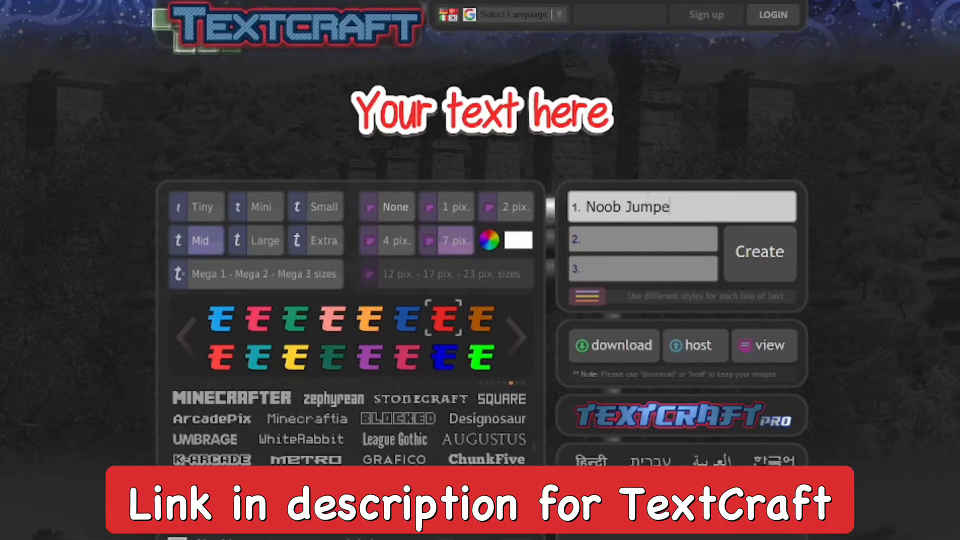
{"action": "left_click", "coordinate": [758, 251]}
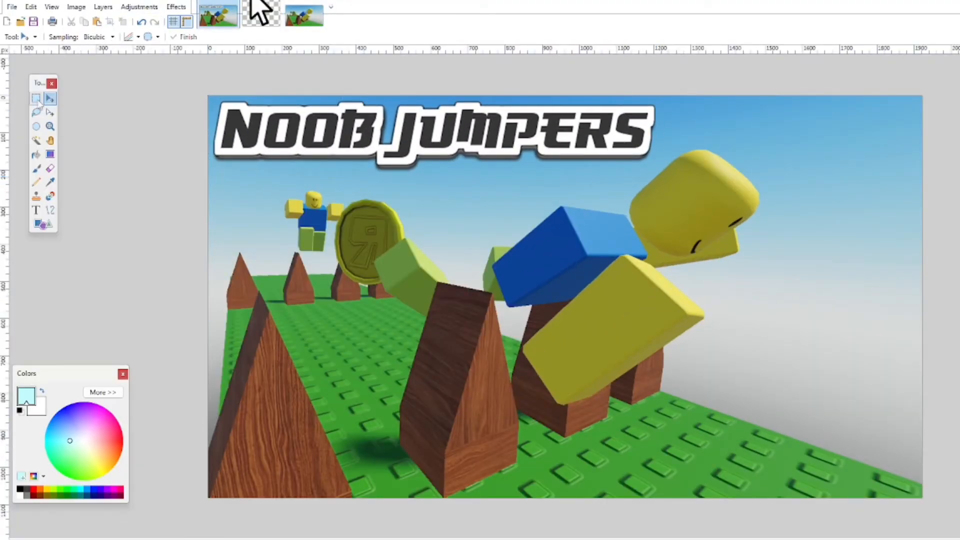
Step: Place the Noob Jumpers title at the bottom right and give it a Glow effect
{"action": "left_click_drag", "start_coordinate": [429, 129], "coordinate": [698, 456]}
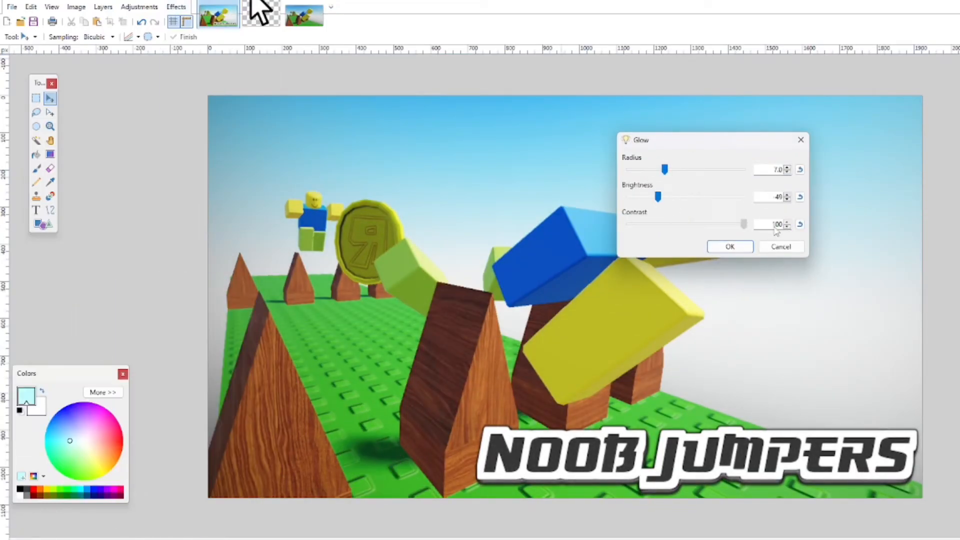
{"action": "left_click", "coordinate": [729, 246]}
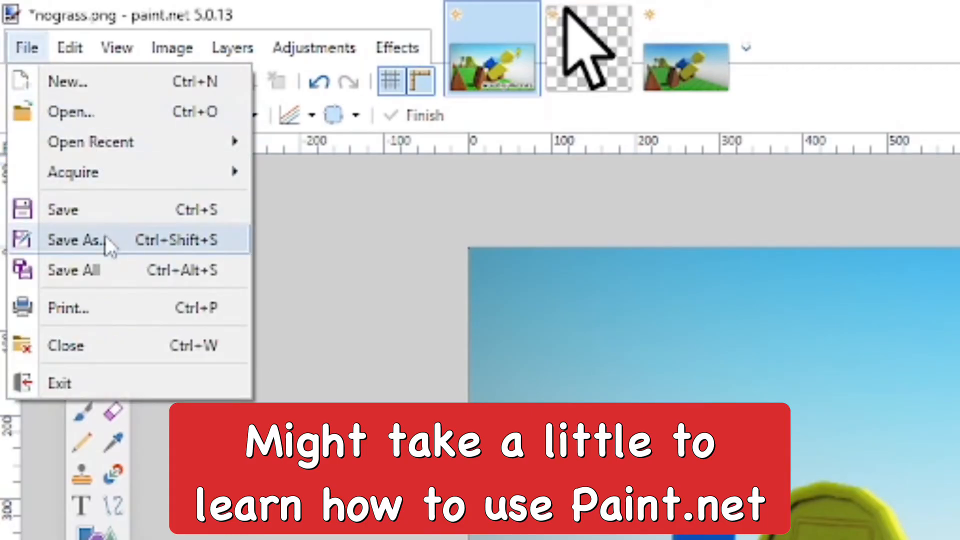
Step: Save the finished thumbnail as a PNG under a new name
{"action": "left_click", "coordinate": [77, 239]}
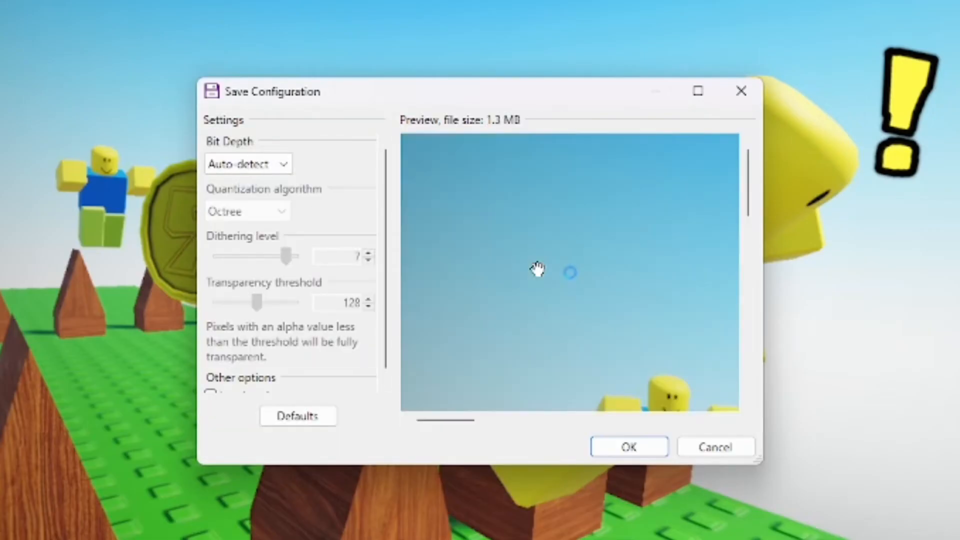
{"action": "left_click", "coordinate": [628, 445]}
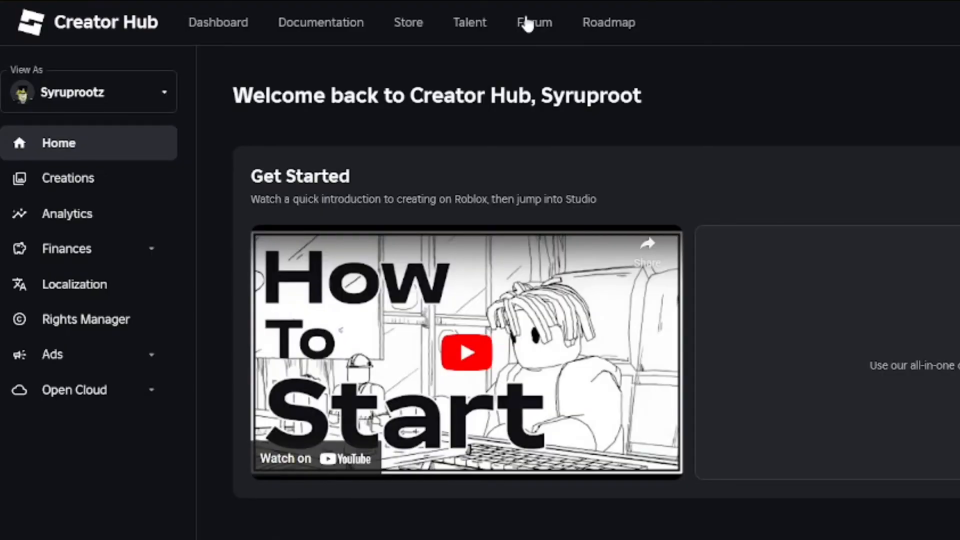
Step: From Creations, reach the New Game experience's Settings on Creator Hub
{"action": "left_click", "coordinate": [68, 178]}
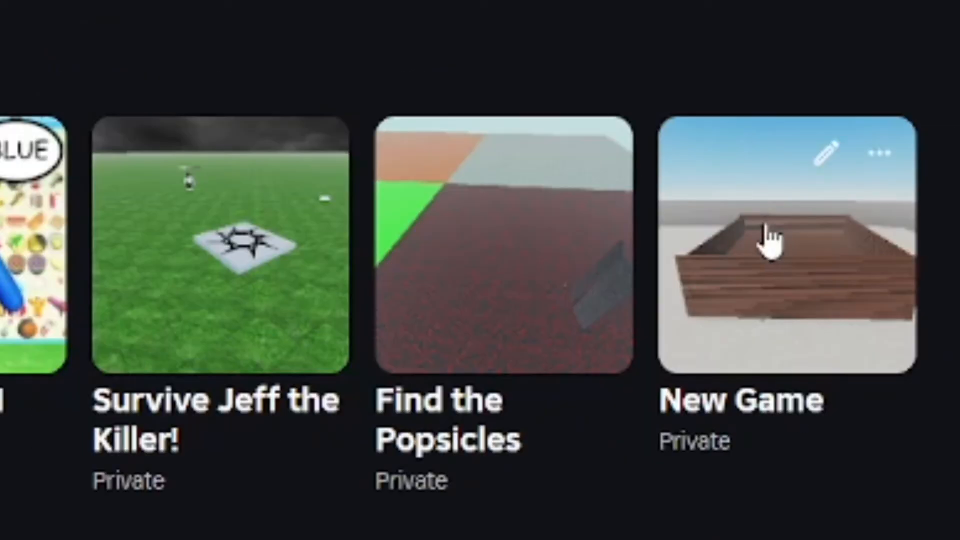
{"action": "left_click", "coordinate": [774, 245]}
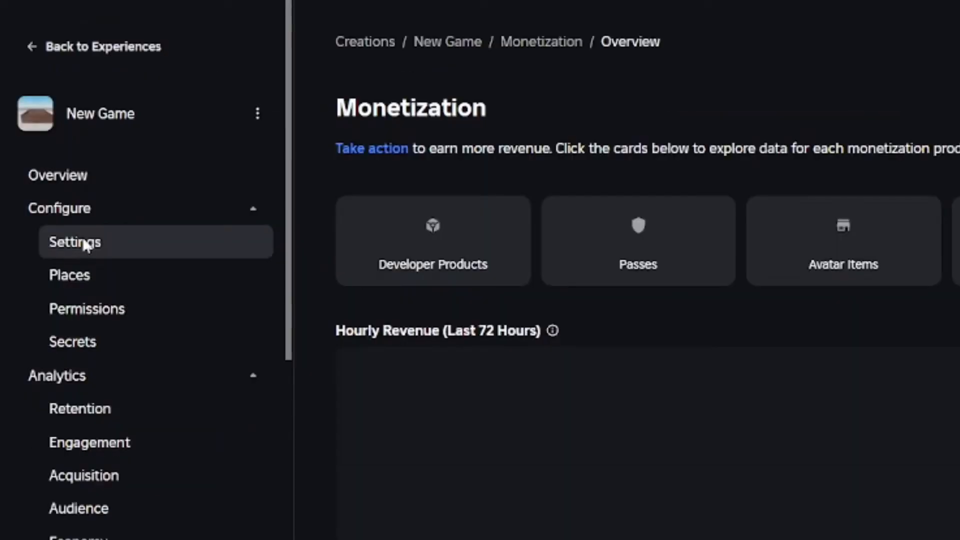
{"action": "left_click", "coordinate": [257, 113]}
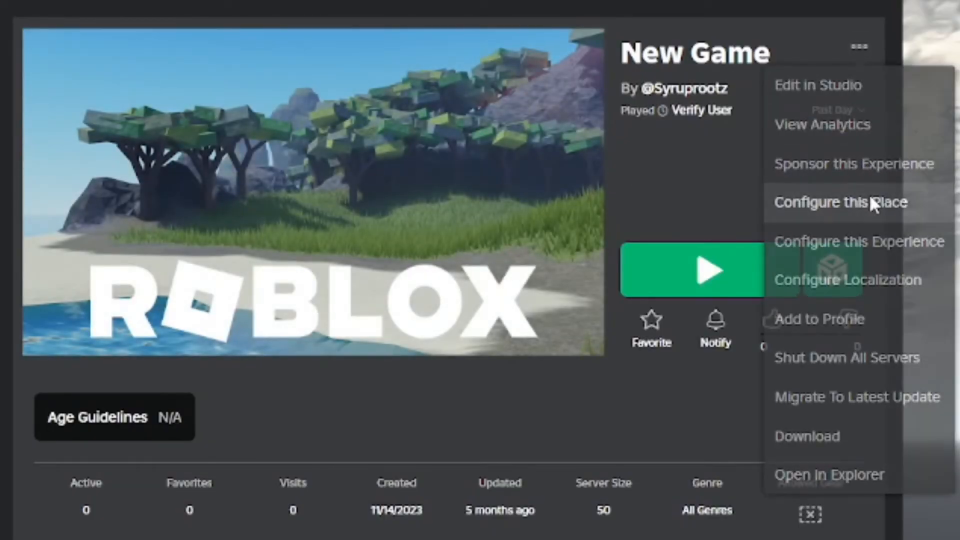
Step: Configure this Place and switch to its Thumbnails settings
{"action": "left_click", "coordinate": [839, 202]}
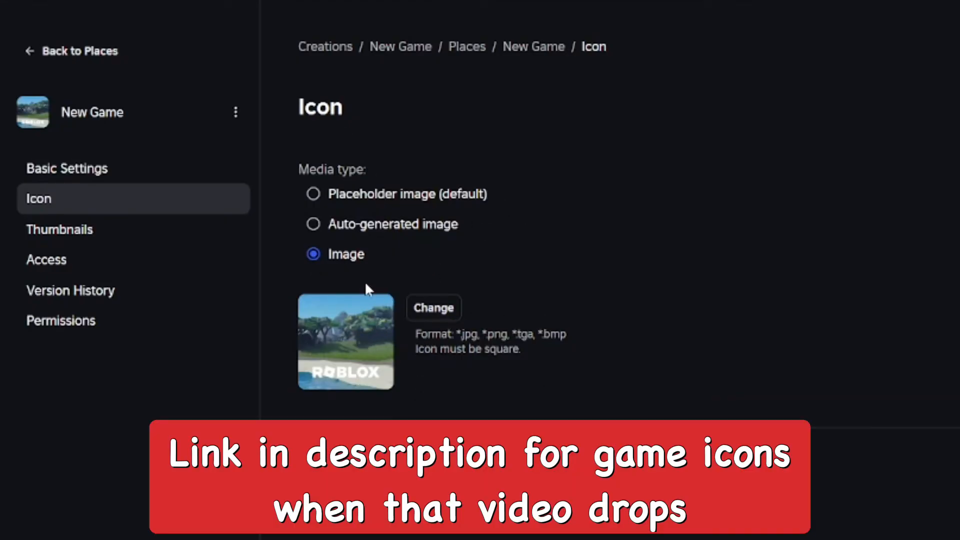
{"action": "mouse_move", "coordinate": [107, 236]}
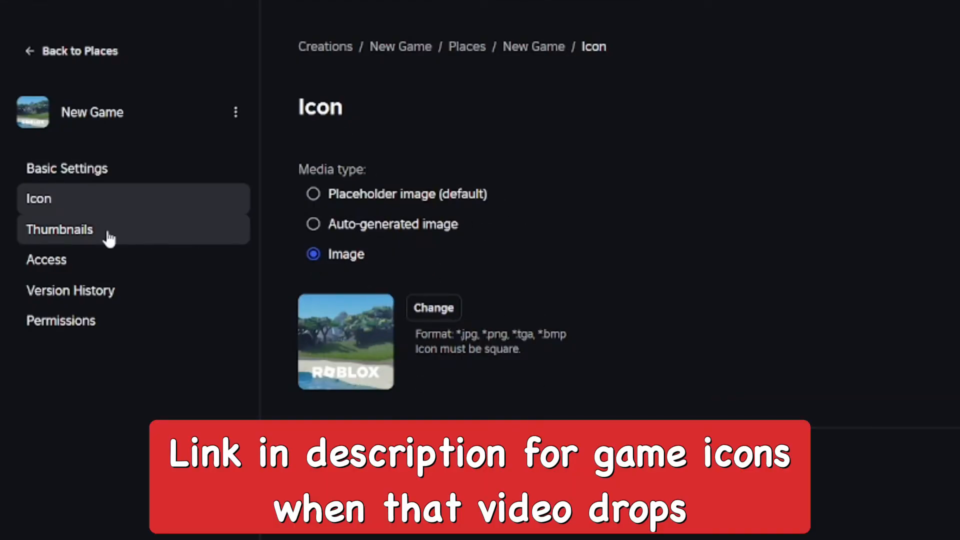
{"action": "left_click", "coordinate": [59, 229]}
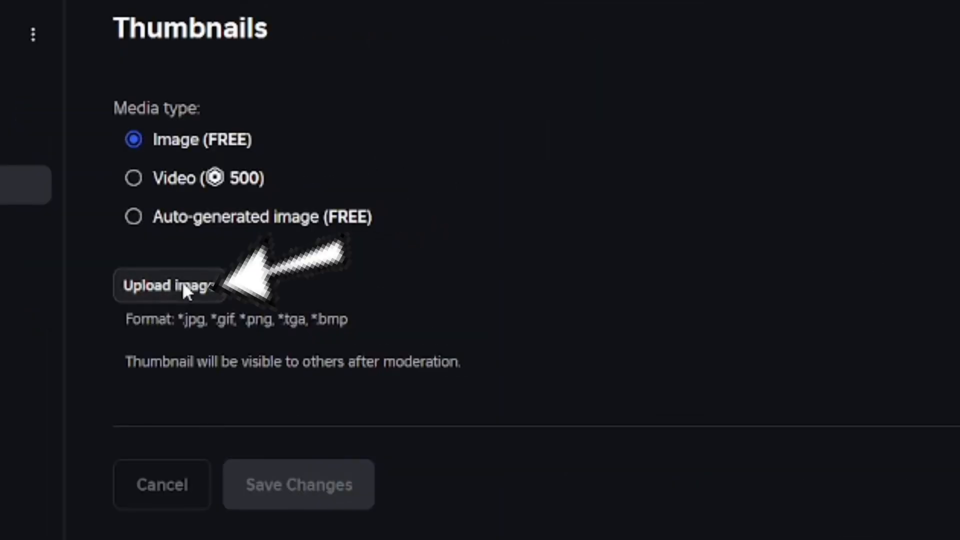
Step: Upload the Noob Jumpers PNG and submit it as the place thumbnail
{"action": "left_click", "coordinate": [168, 285]}
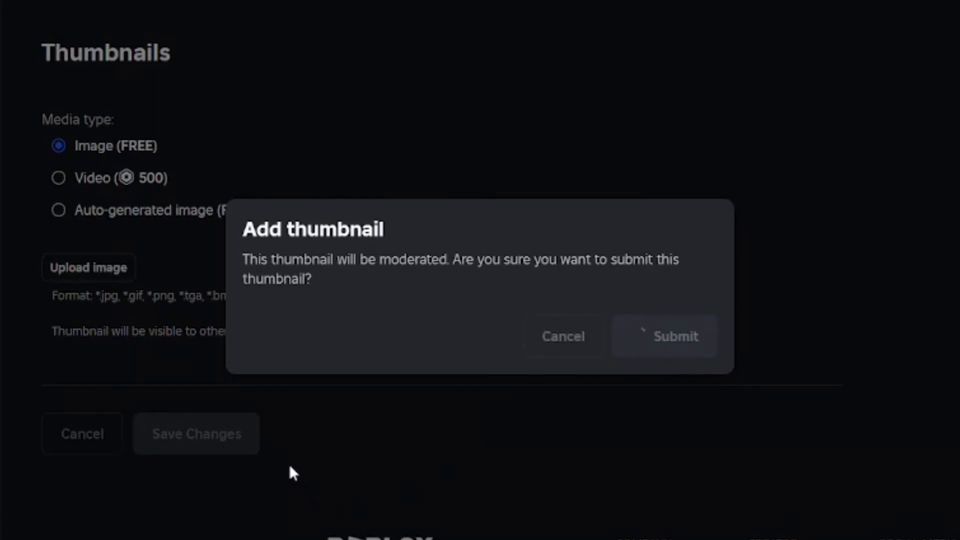
{"action": "left_click", "coordinate": [664, 336]}
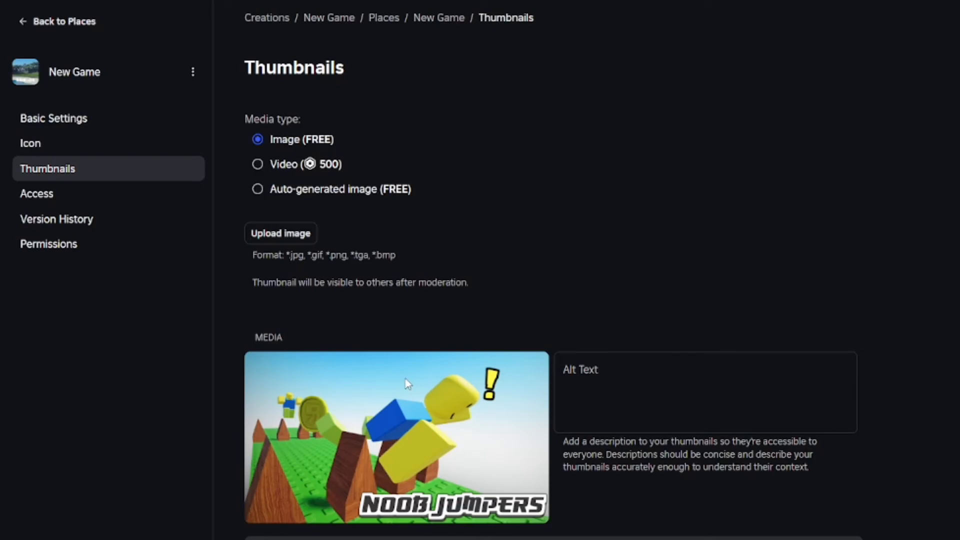
Step: Enter alt text "Can you beat the levels in Noob Jumpers?" and save the changes
{"action": "type", "text": "Can you"}
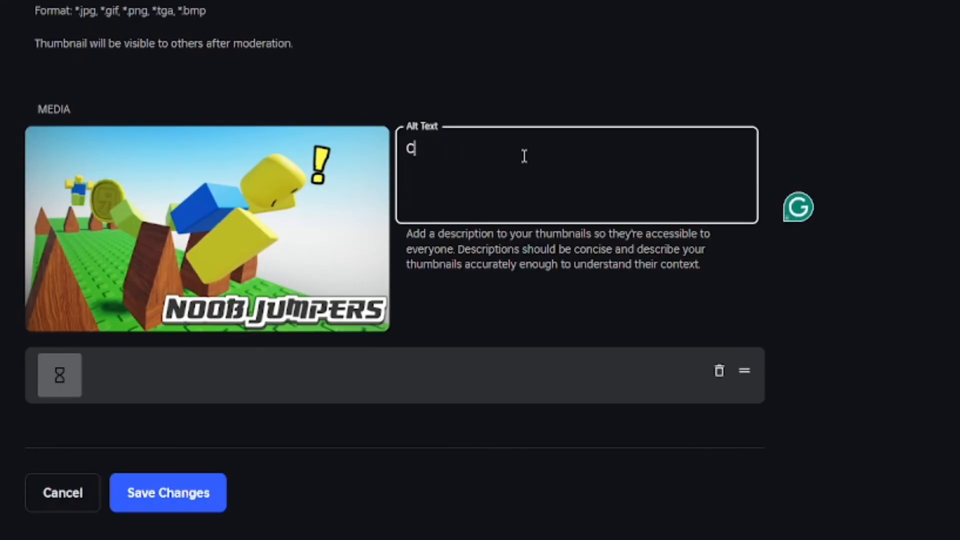
{"action": "type", "text": "an you beat the"}
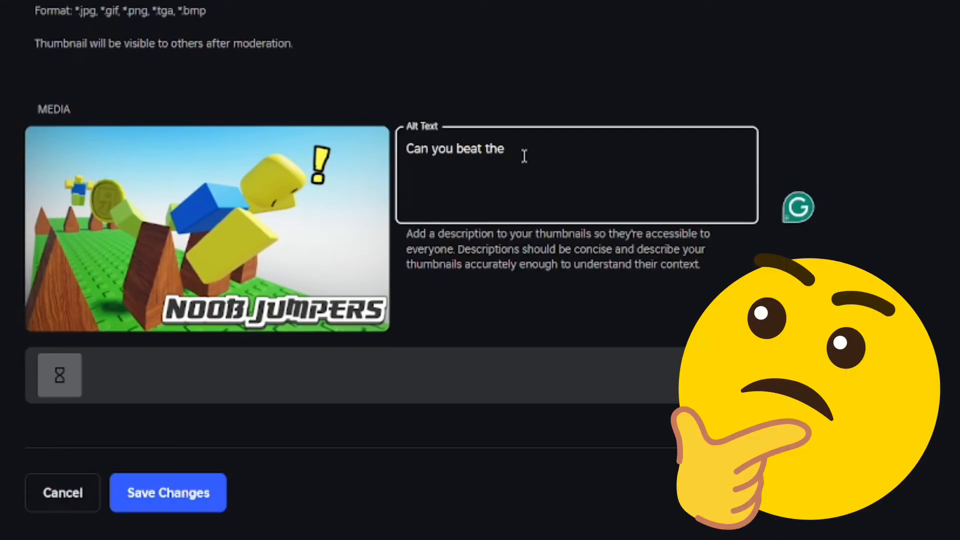
{"action": "type", "text": "levels in Noob Jumpers?"}
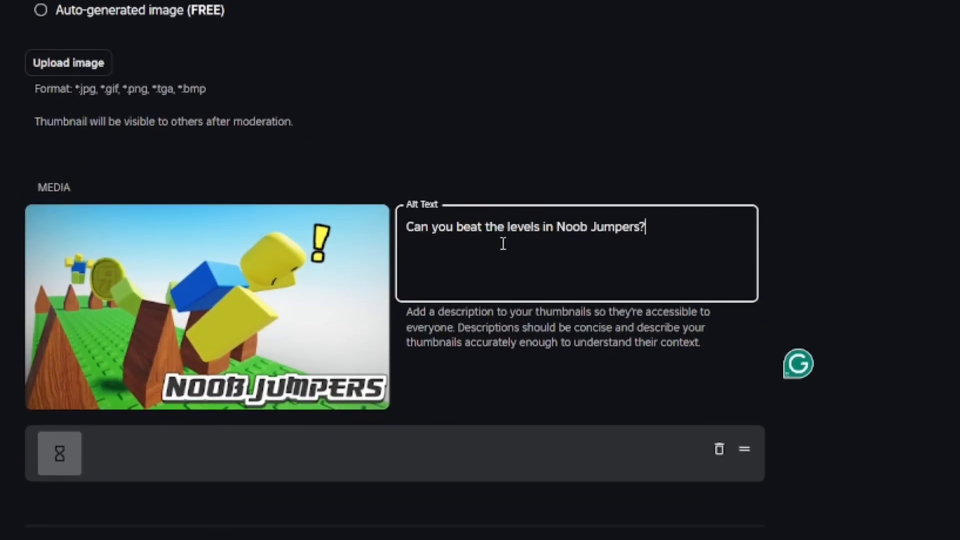
{"action": "scroll", "scroll_direction": "down", "scroll_amount": 3}
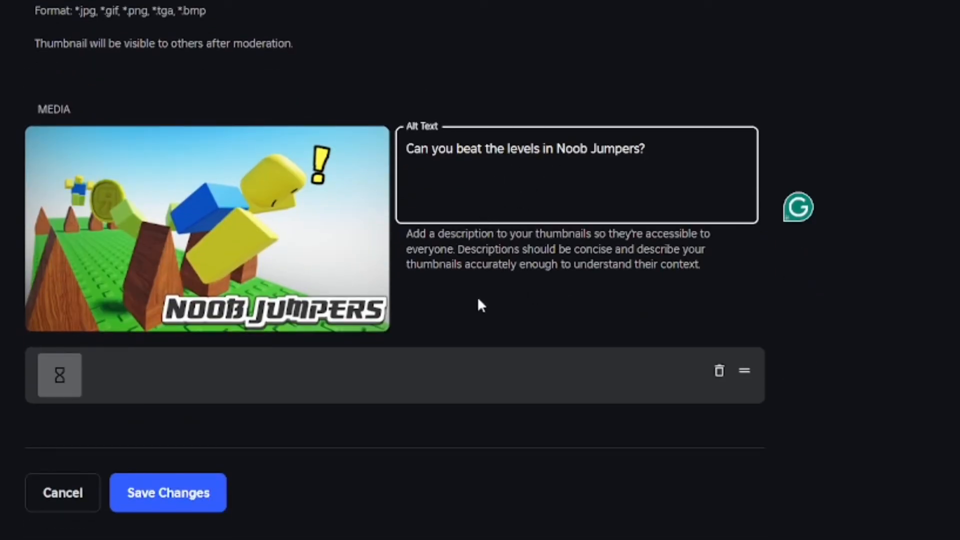
{"action": "left_click", "coordinate": [168, 492]}
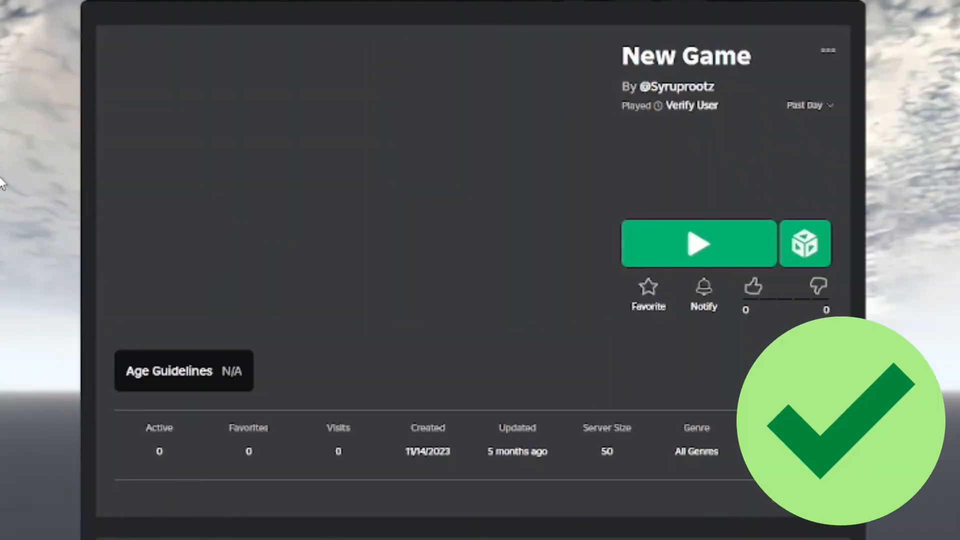